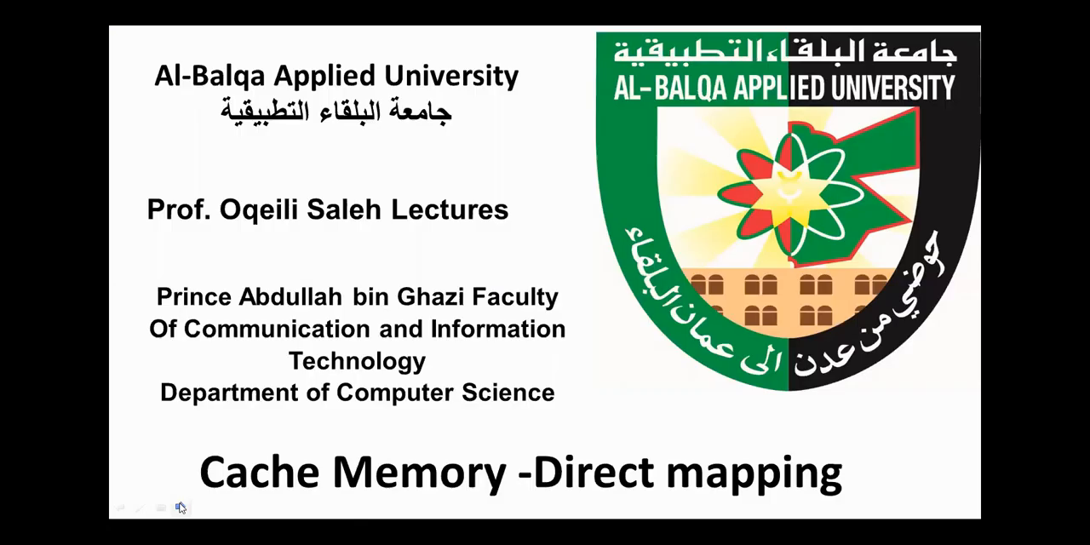
- Advance the slide show from the title slide to the Direct Mapping slide
{"action": "left_click", "coordinate": [181, 507]}
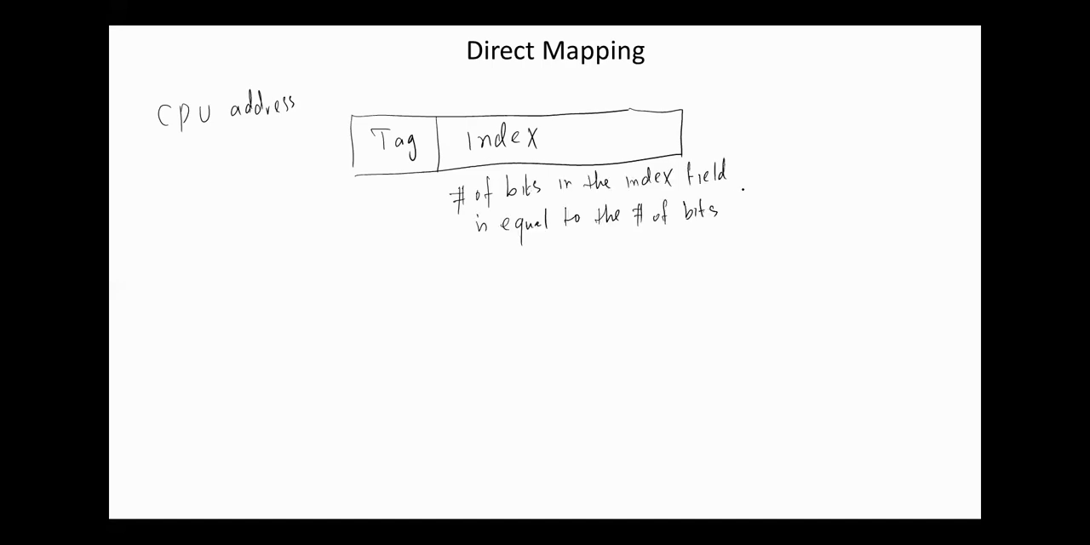
- Ink the note that index bits equal the bits required to access the cache memory
{"action": "type", "text": "required"}
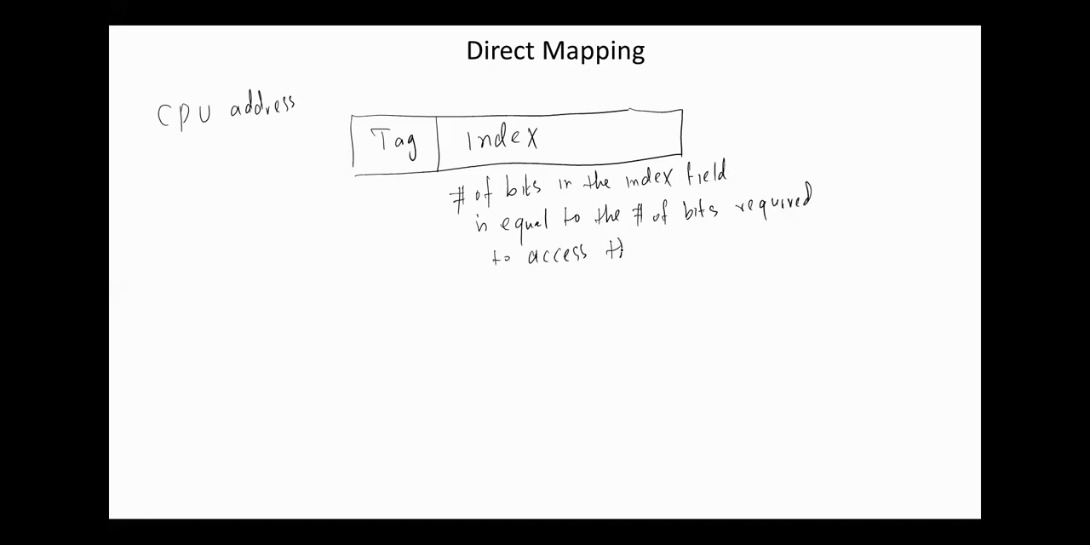
{"action": "type", "text": "the Cache m"}
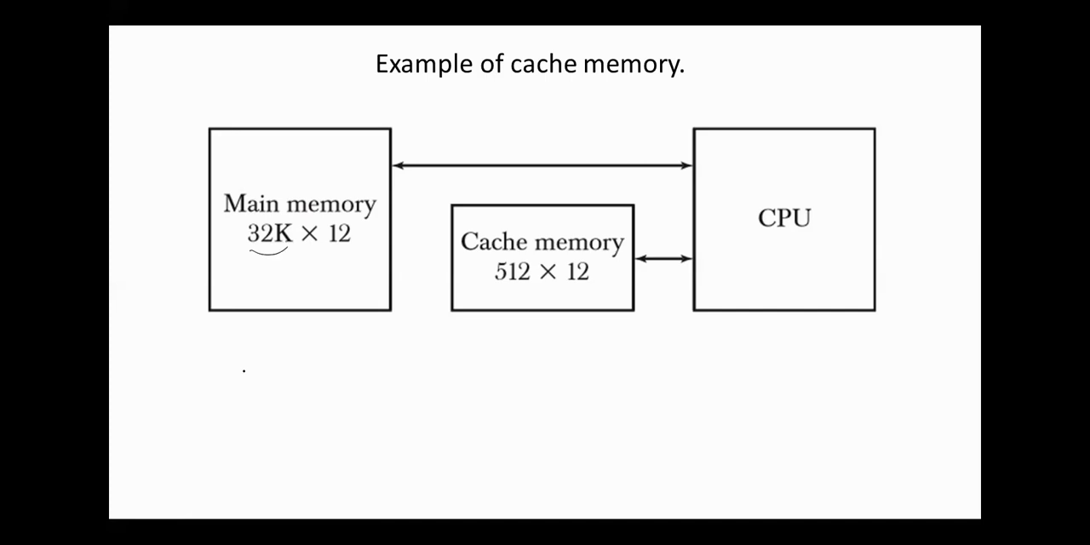
- Ink 15 bits for 32K main memory, 9 bits for 512 cache, and the 6-bit Tag / 9-bit Index box
{"action": "type", "text": "15 bit."}
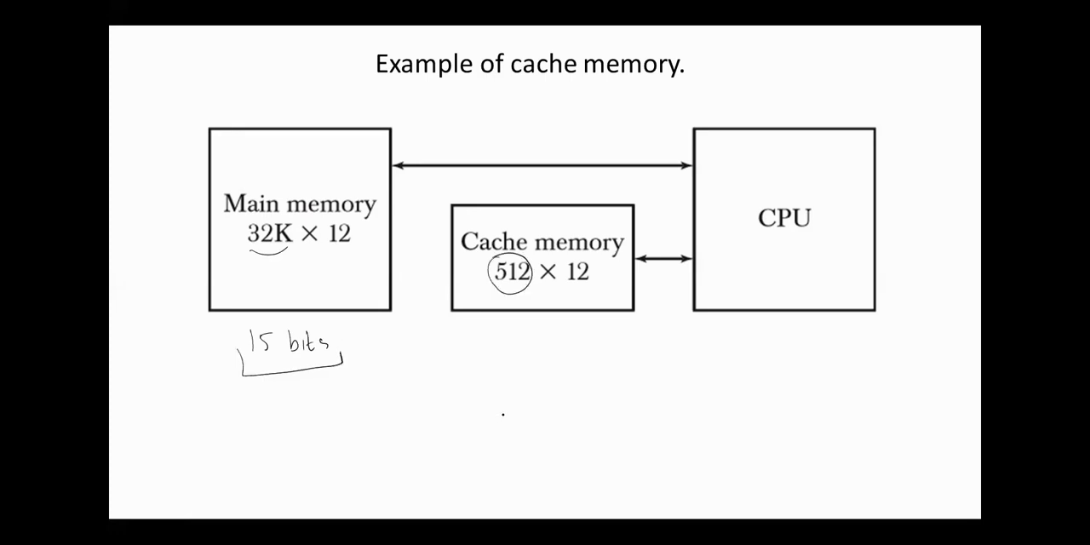
{"action": "type", "text": "9 bits"}
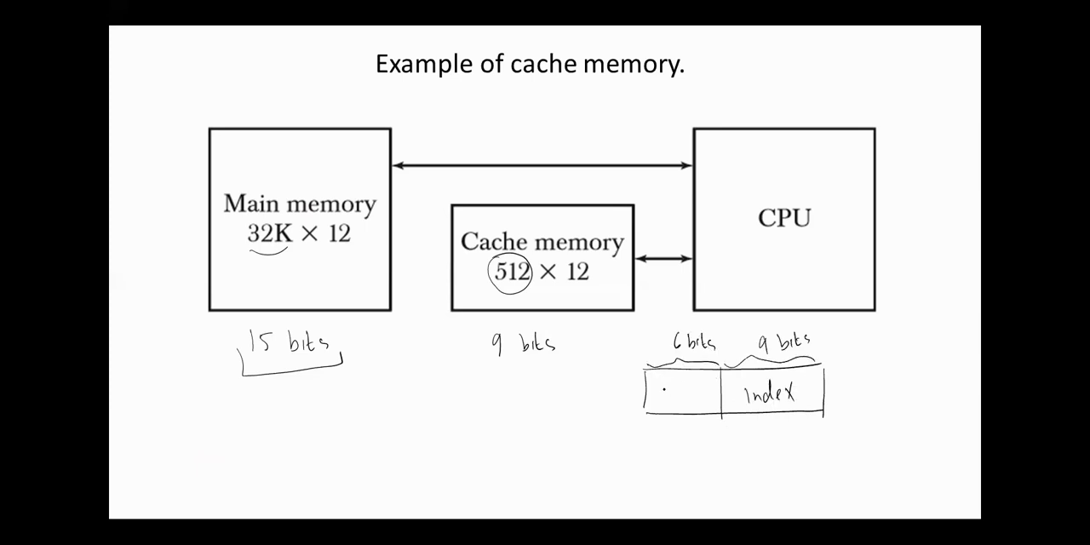
{"action": "type", "text": "Tag Index"}
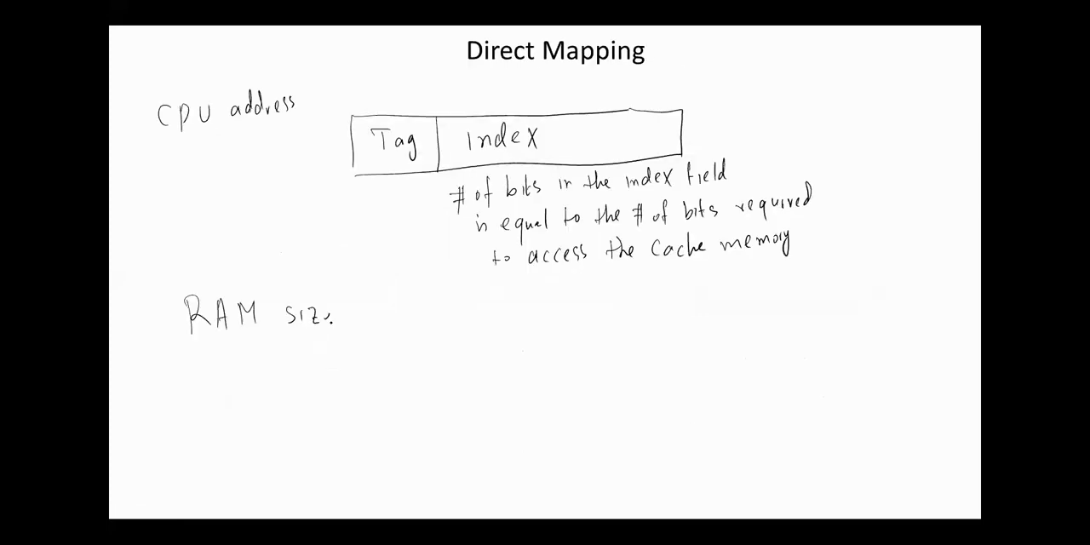
- Ink RAM size 2^n and cache size 2^k locations with their bit counts in the notes
{"action": "type", "text": "2"}
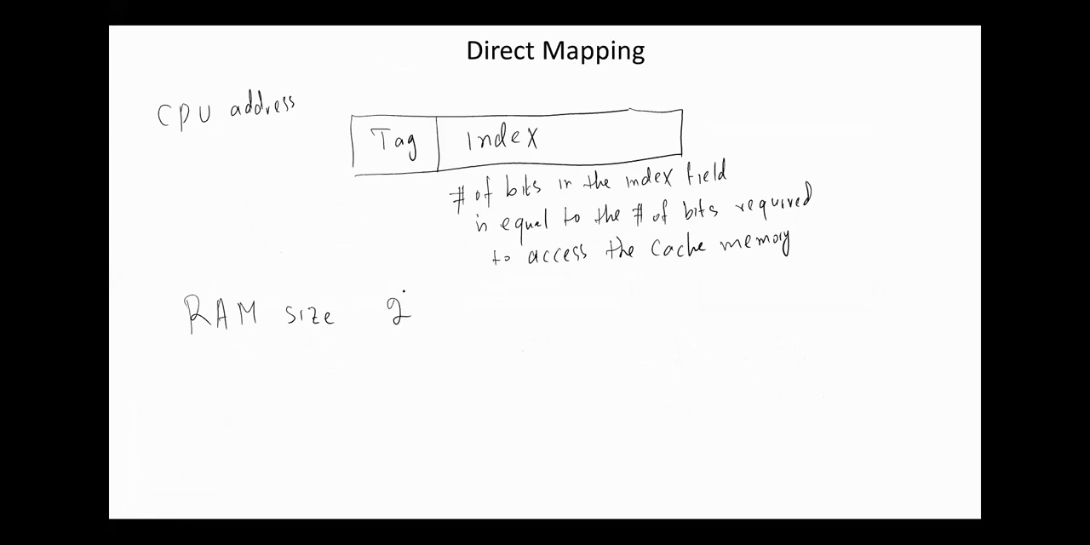
{"action": "type", "text": "n"}
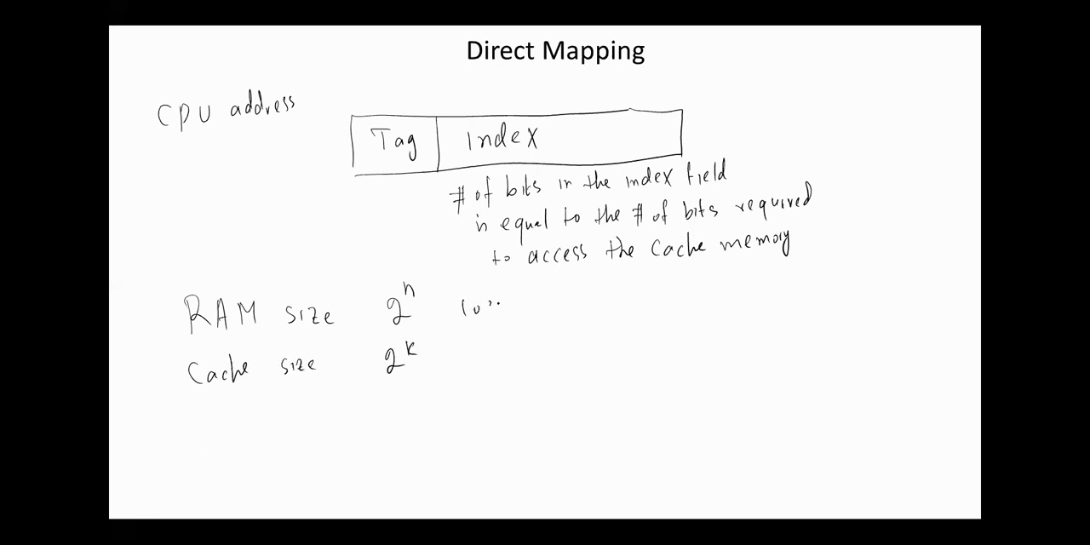
{"action": "type", "text": "locations n"}
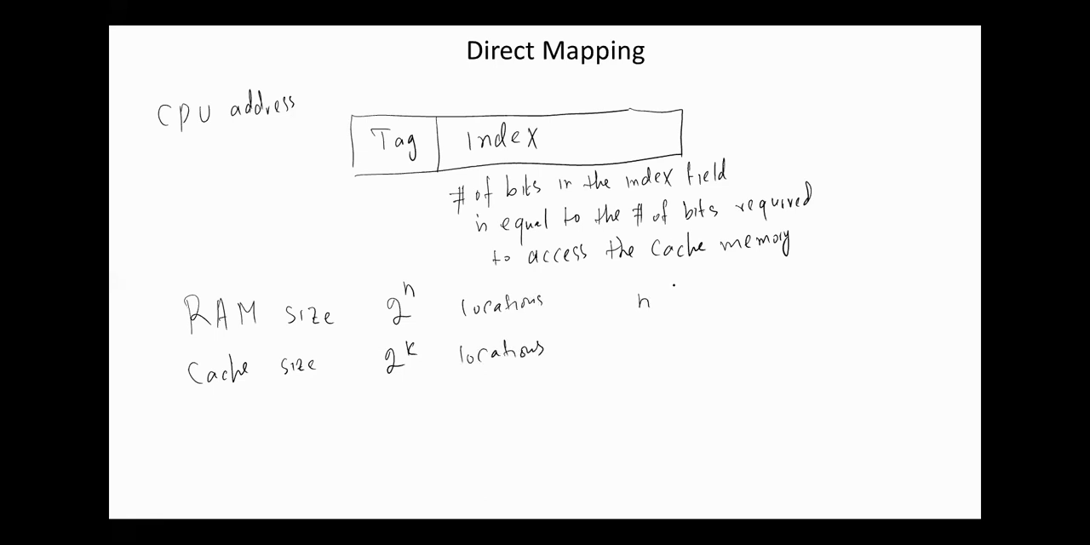
{"action": "type", "text": "bits"}
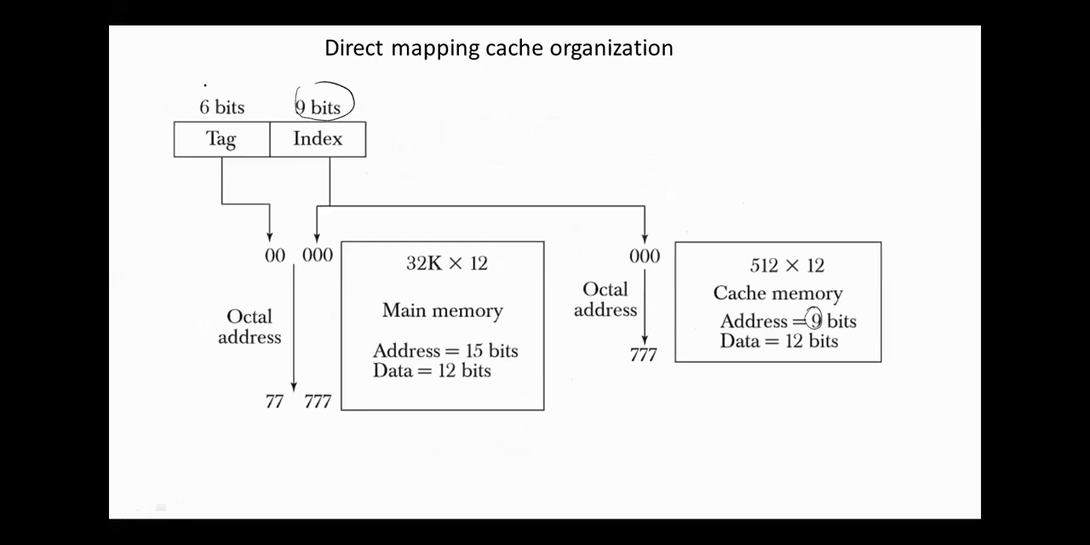
- Sketch a cache row labelled tag and data word in blue pen
{"action": "left_click_drag", "start_coordinate": [191, 89], "coordinate": [256, 120]}
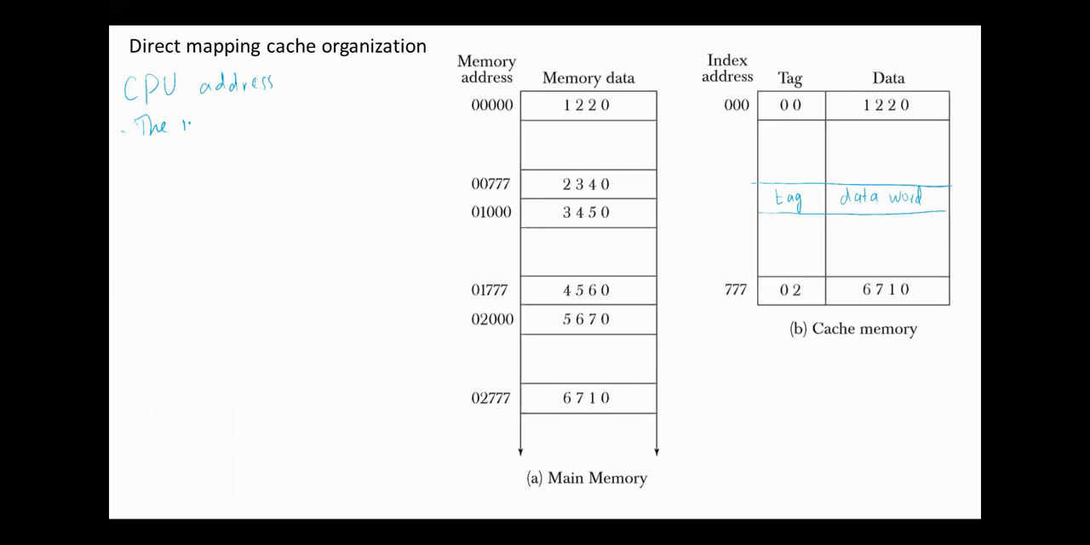
- Write that the index field of the address is used to access the cache and the tag is compared
{"action": "type", "text": "index field of the address in used to access."}
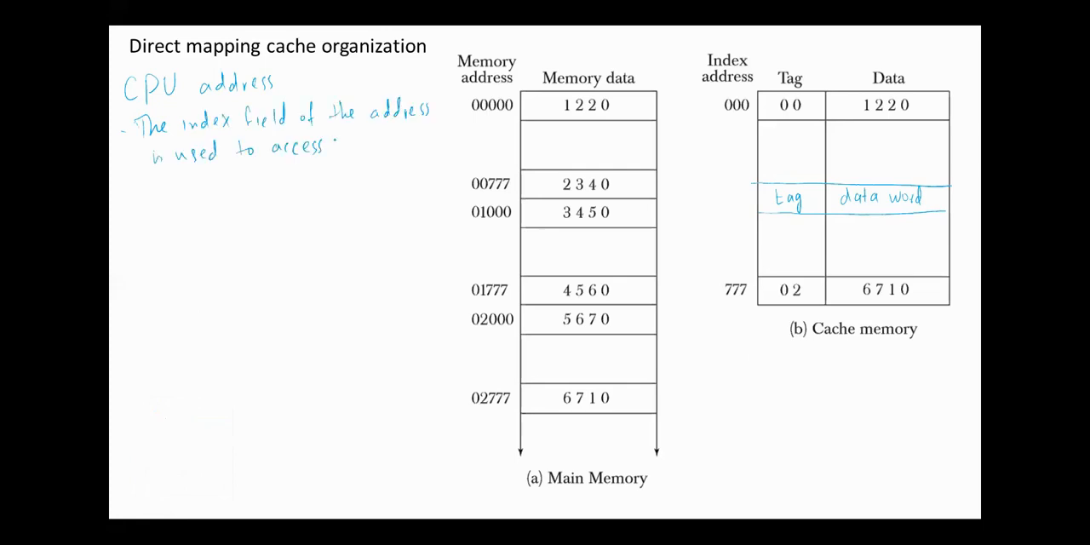
{"action": "type", "text": "the Cache"}
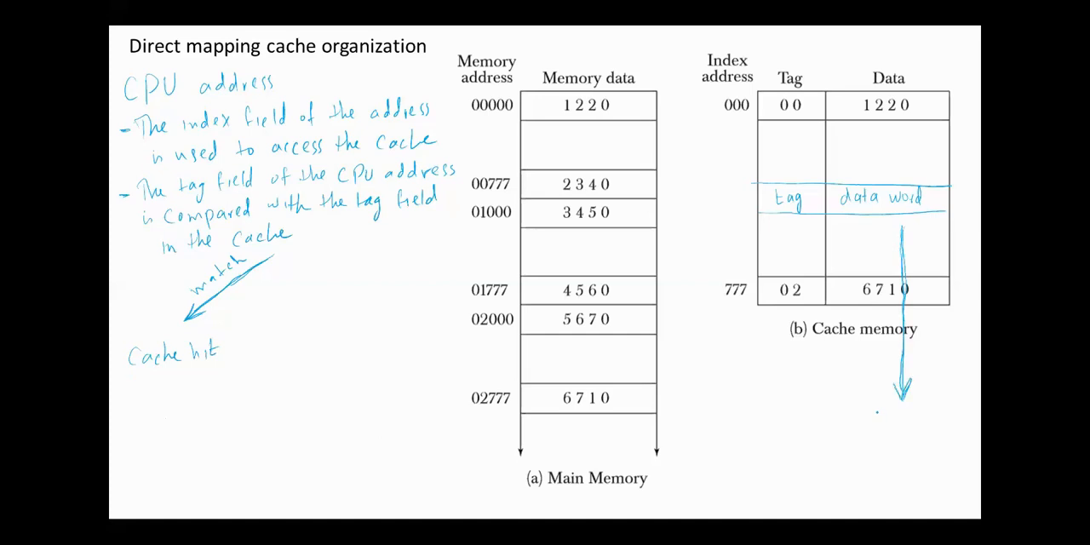
{"action": "type", "text": "CO"}
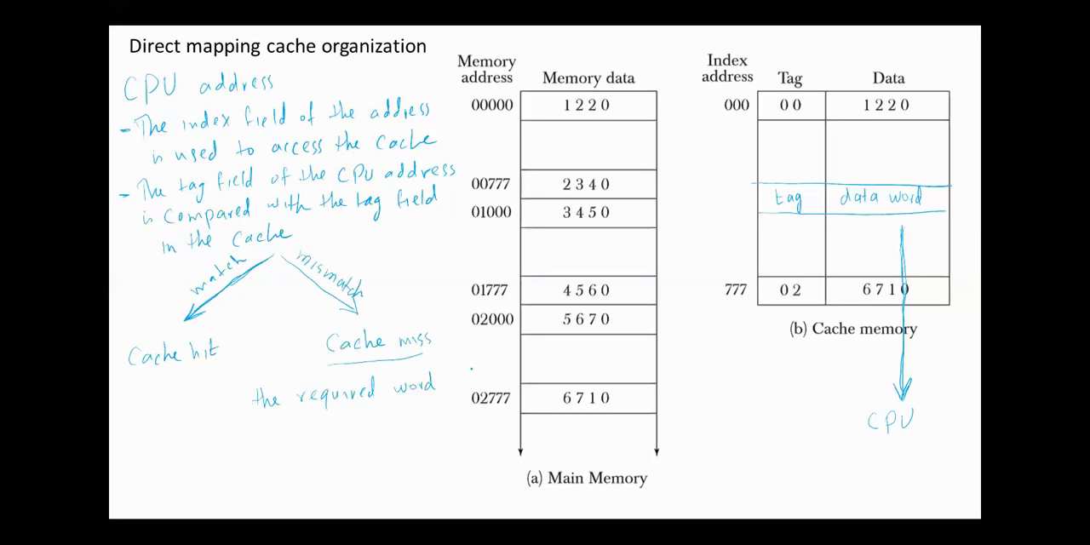
- Write that on a cache miss the word has to be brought from main memory
{"action": "type", "text": "has to be brought from"}
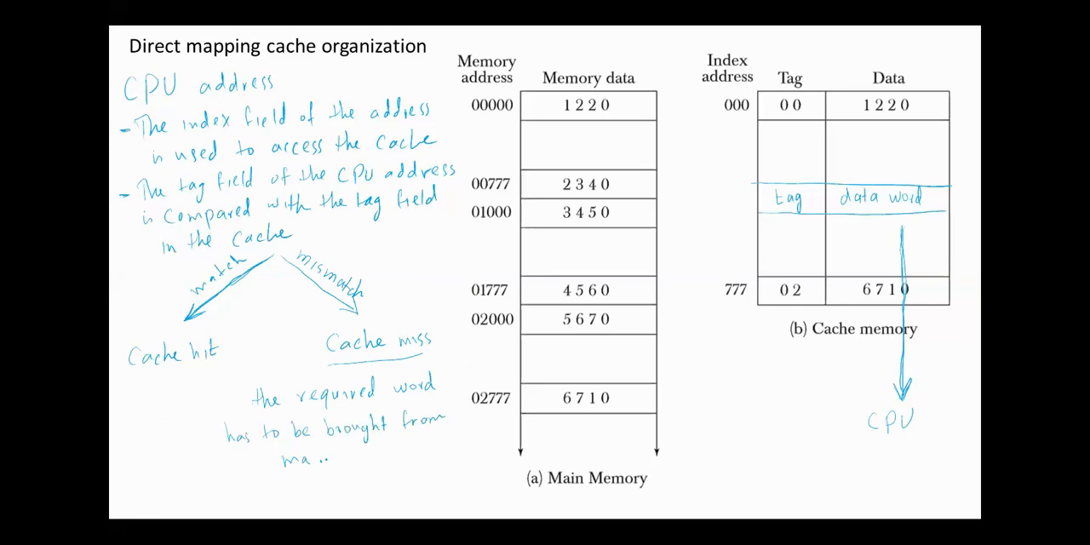
{"action": "type", "text": "main memory"}
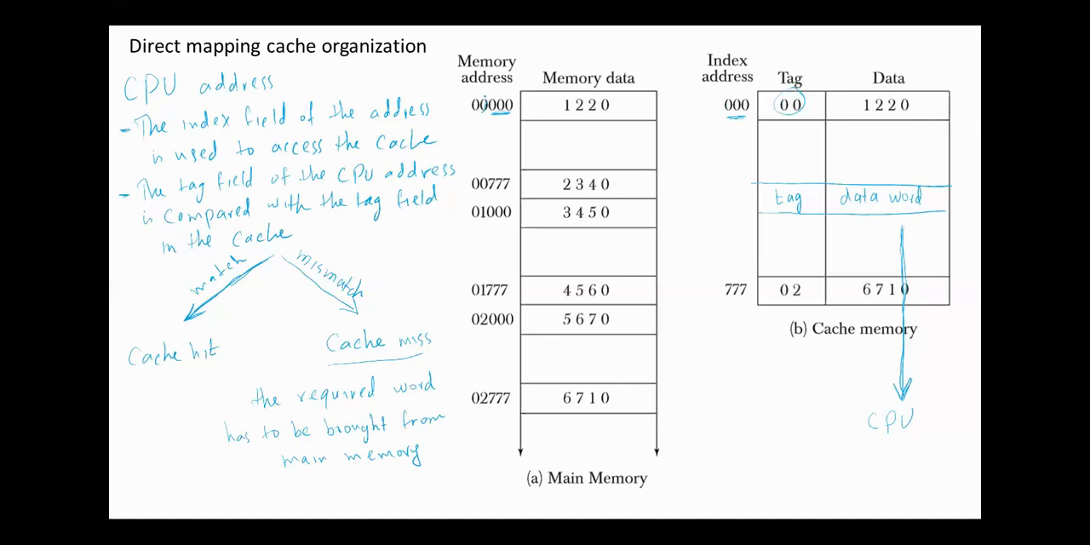
- Circle address 00000 in the main memory table with the pen
{"action": "left_click", "coordinate": [477, 105]}
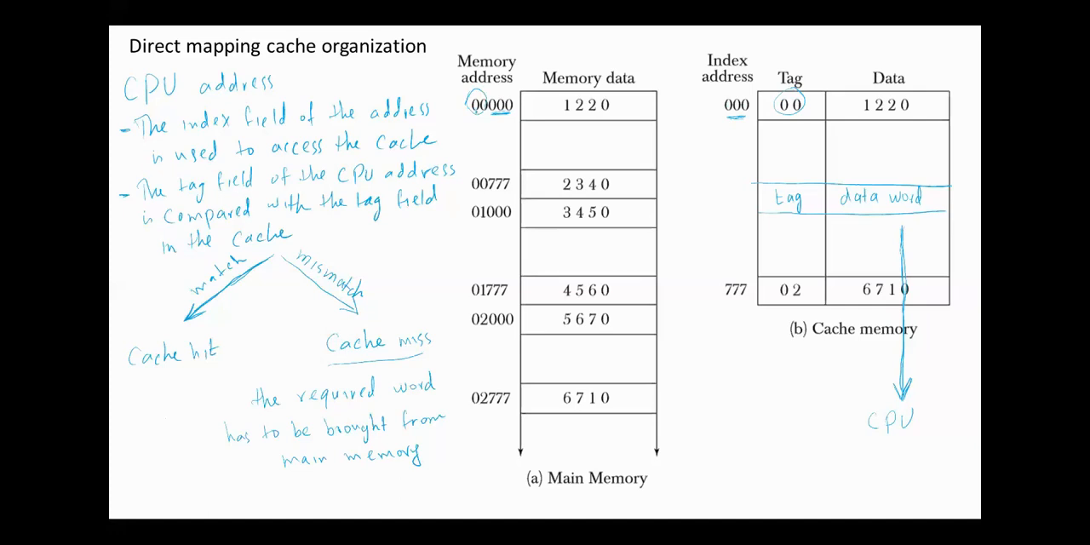
{"action": "left_click_drag", "start_coordinate": [855, 105], "coordinate": [916, 102]}
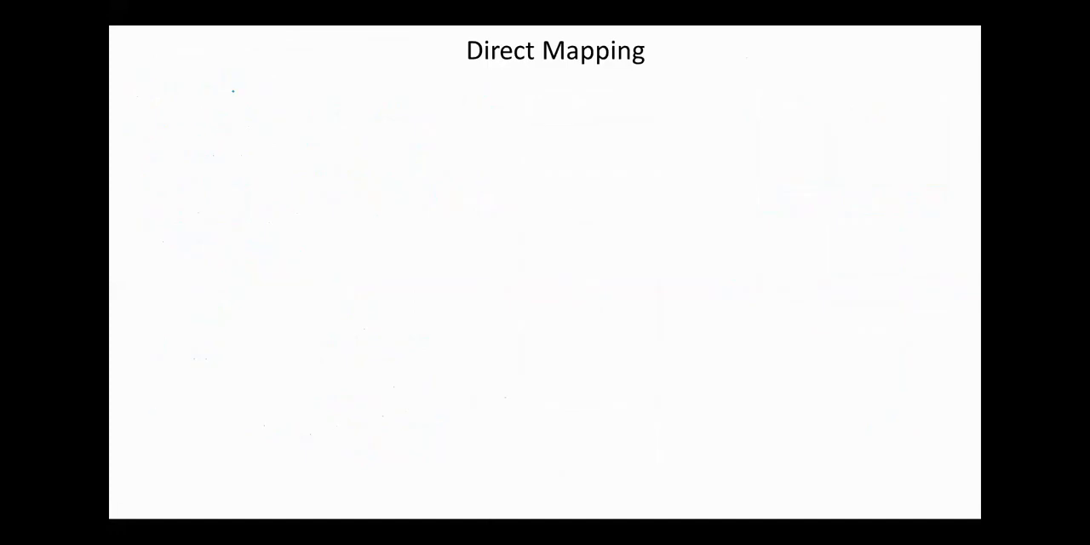
- Ink the tag | block | word box and block size = 8, 512/8 = 64 blocks
{"action": "left_click_drag", "start_coordinate": [228, 77], "coordinate": [242, 102]}
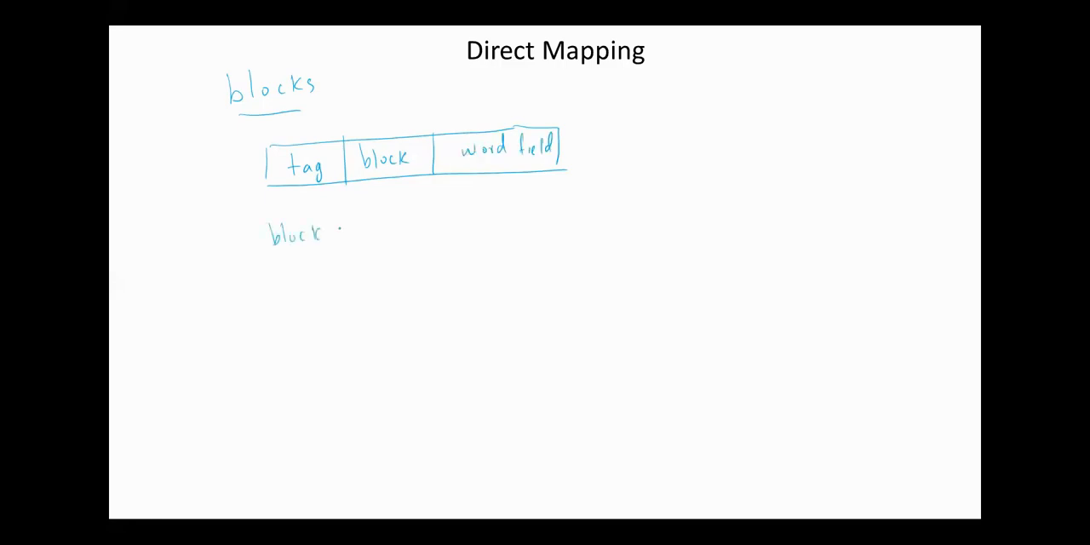
{"action": "type", "text": "size = 8"}
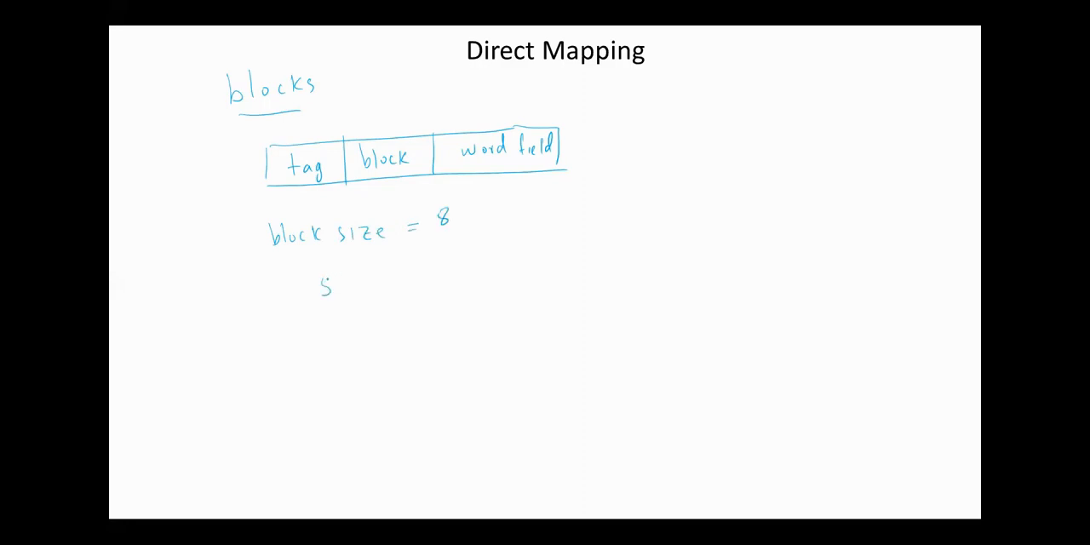
{"action": "type", "text": "12"}
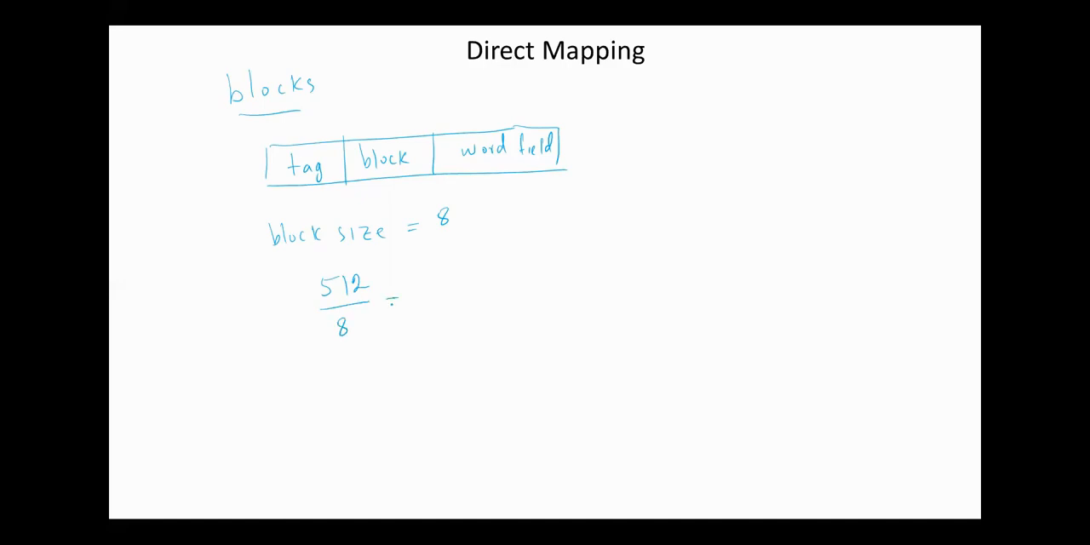
{"action": "type", "text": "64"}
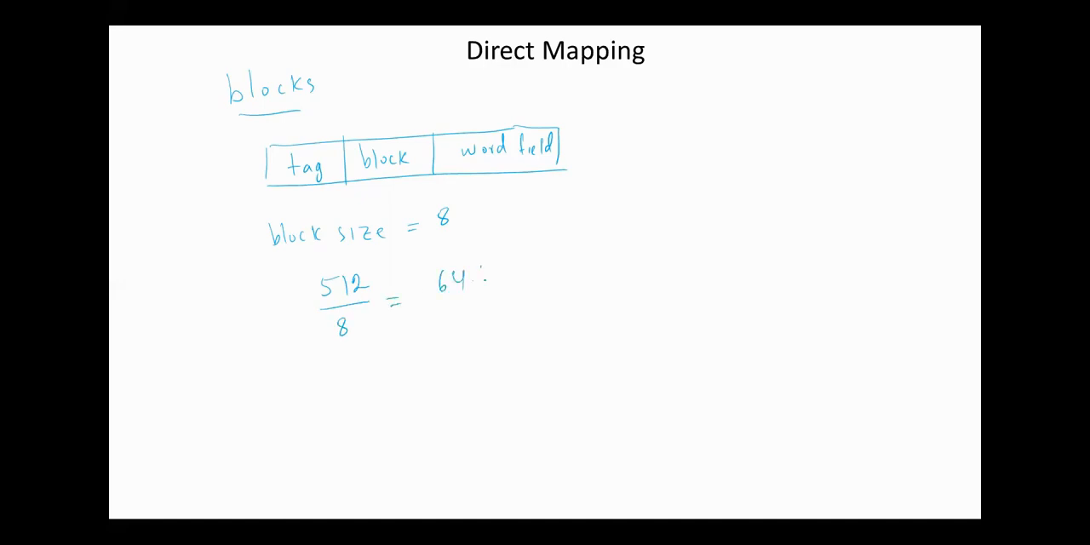
{"action": "type", "text": "block."}
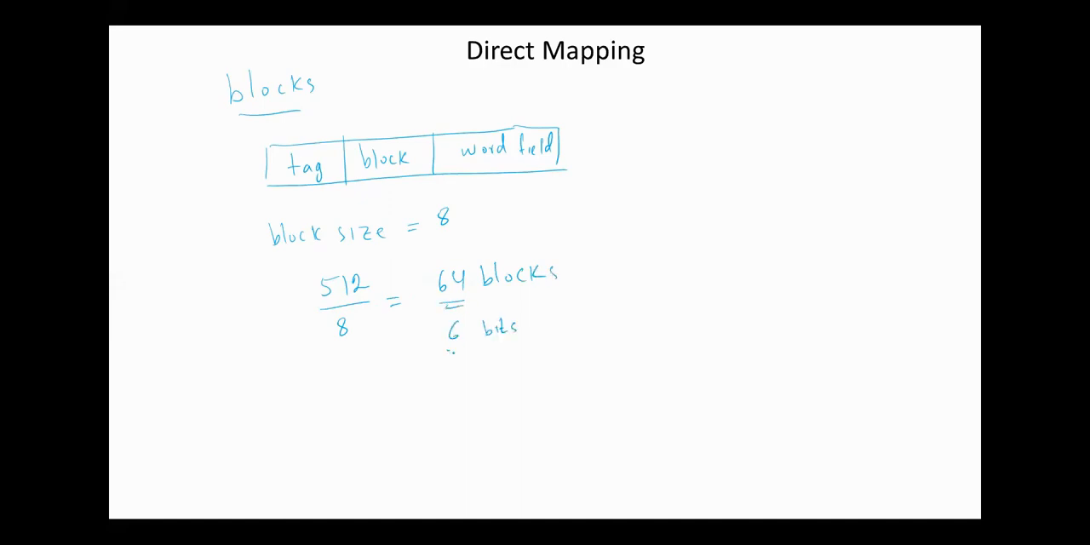
- Underline the 6 bits result and arrow the tag field as common to all words
{"action": "left_click_drag", "start_coordinate": [443, 349], "coordinate": [468, 349]}
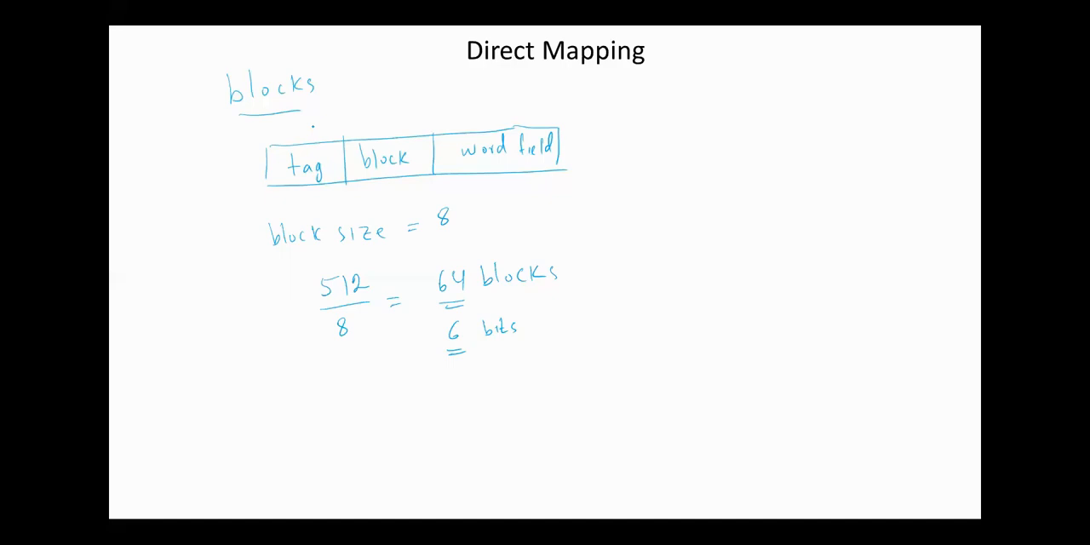
{"action": "left_click_drag", "start_coordinate": [184, 286], "coordinate": [272, 191]}
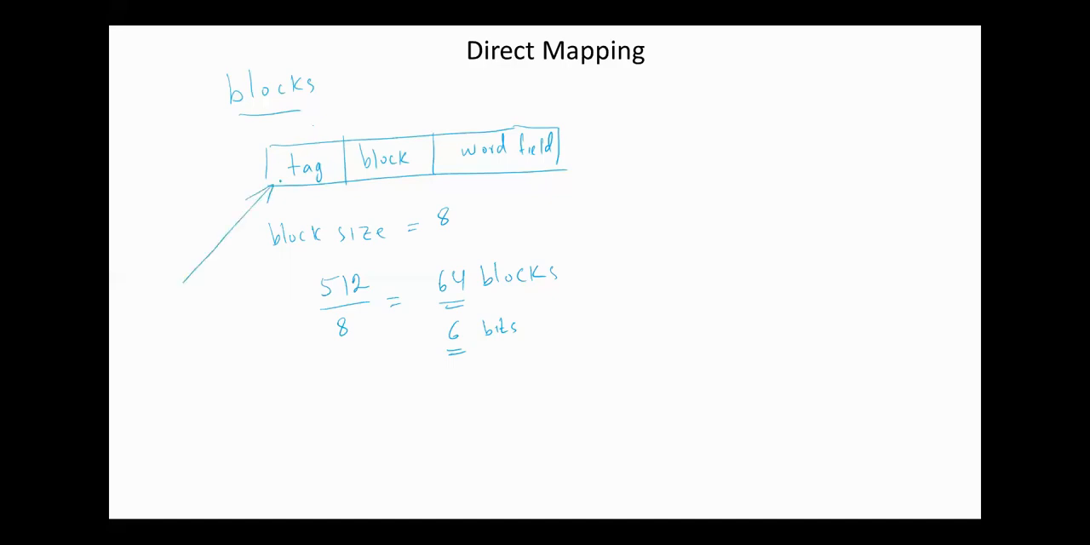
{"action": "type", "text": "Common to all words."}
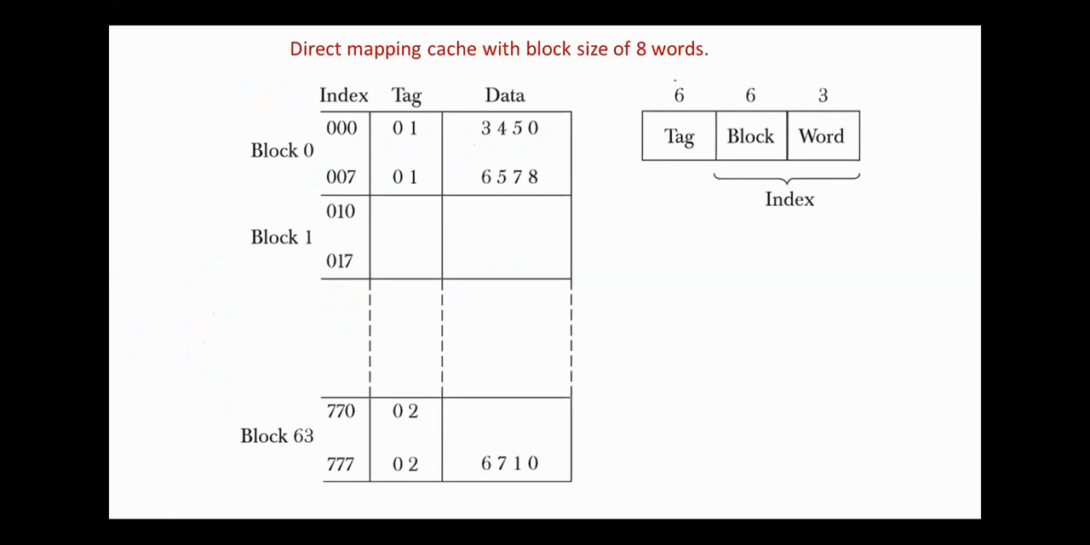
- Circle the 6, 6, 3 field sizes and note a cache miss transfers the whole block, improving hit ratio
{"action": "left_click_drag", "start_coordinate": [661, 102], "coordinate": [698, 85]}
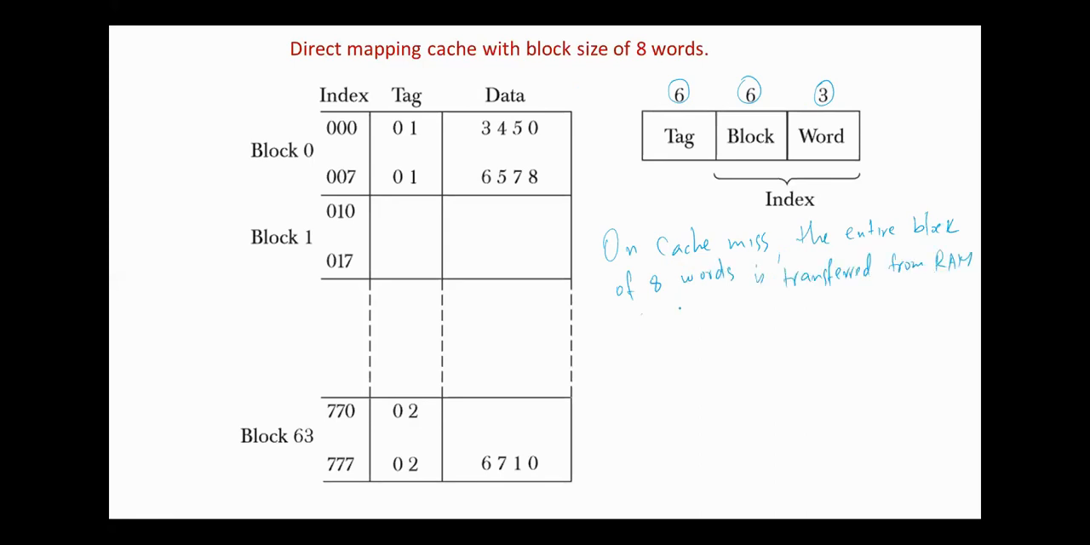
{"action": "type", "text": "to the Cache."}
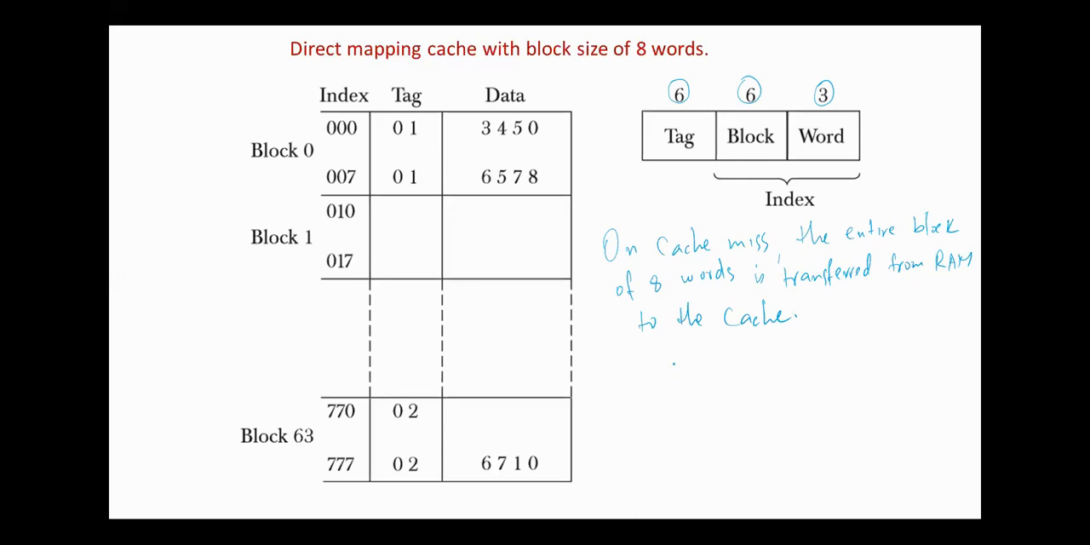
{"action": "type", "text": "hit ratio - will improve"}
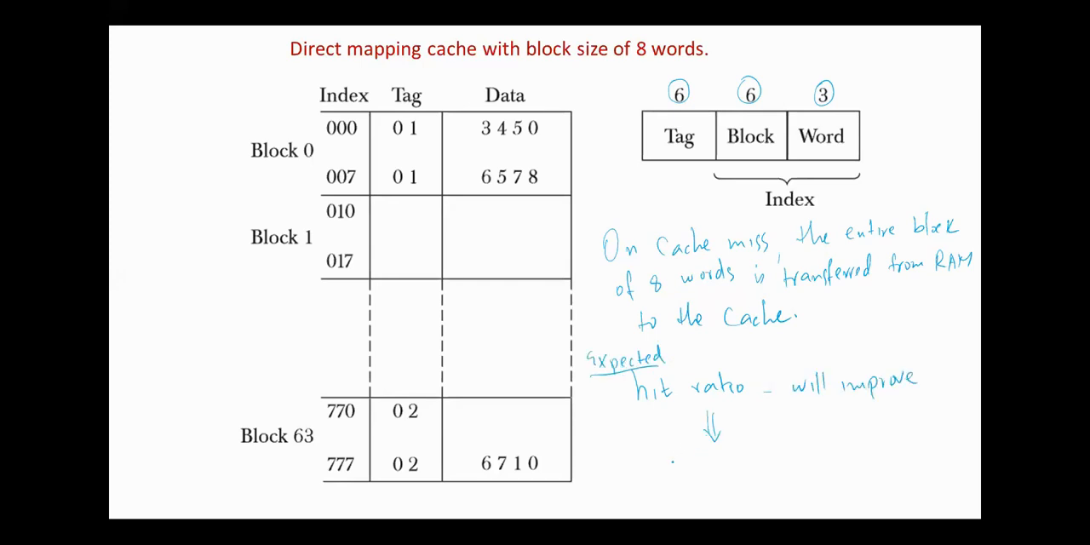
{"action": "type", "text": "Seq"}
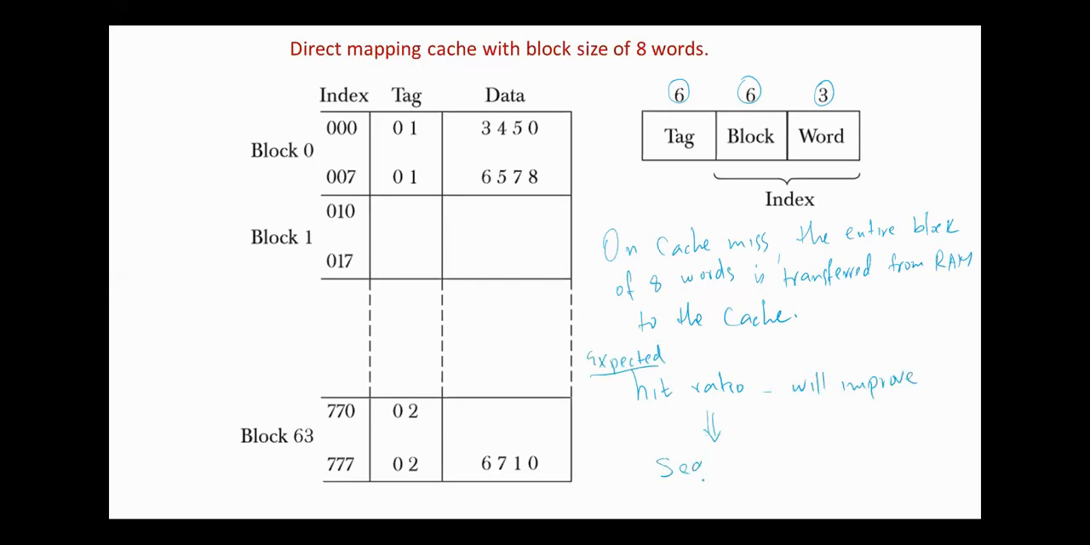